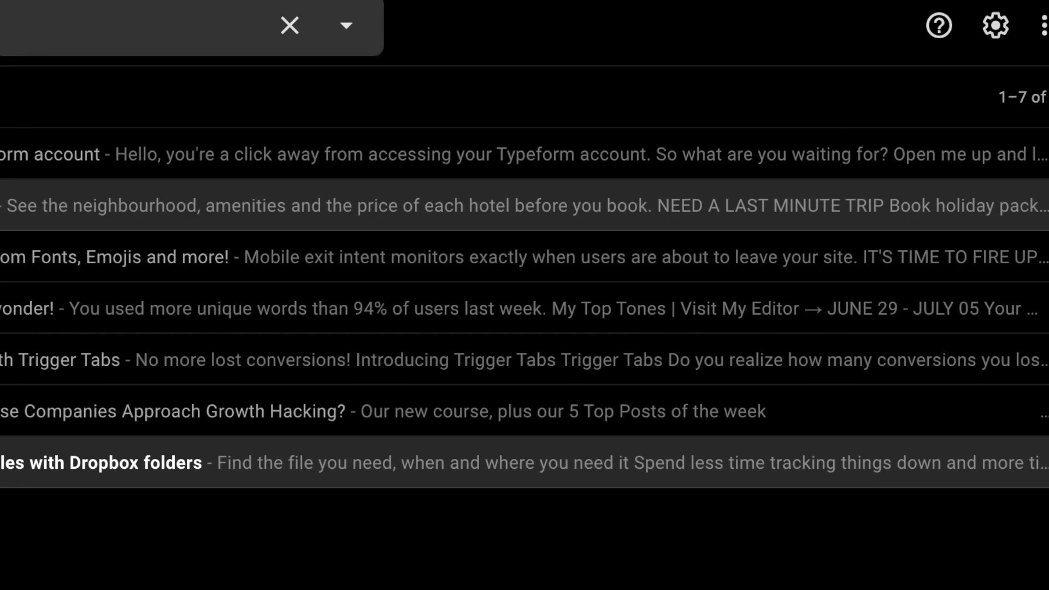
Step: Start a new broadcast email with the subject beginning 'Hotel Deals from'
click(51, 154)
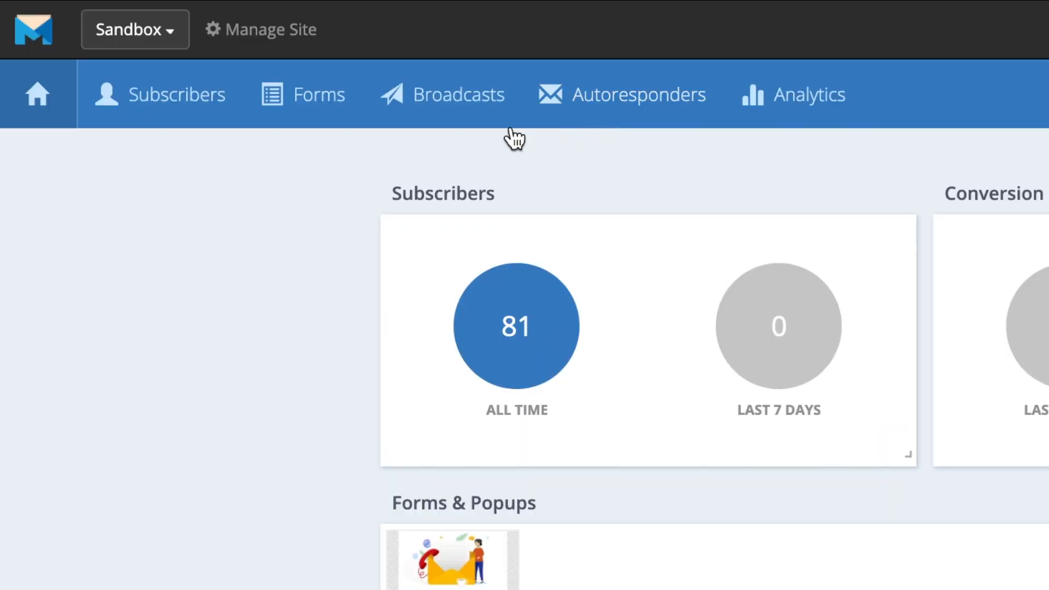
mouse_move(599, 110)
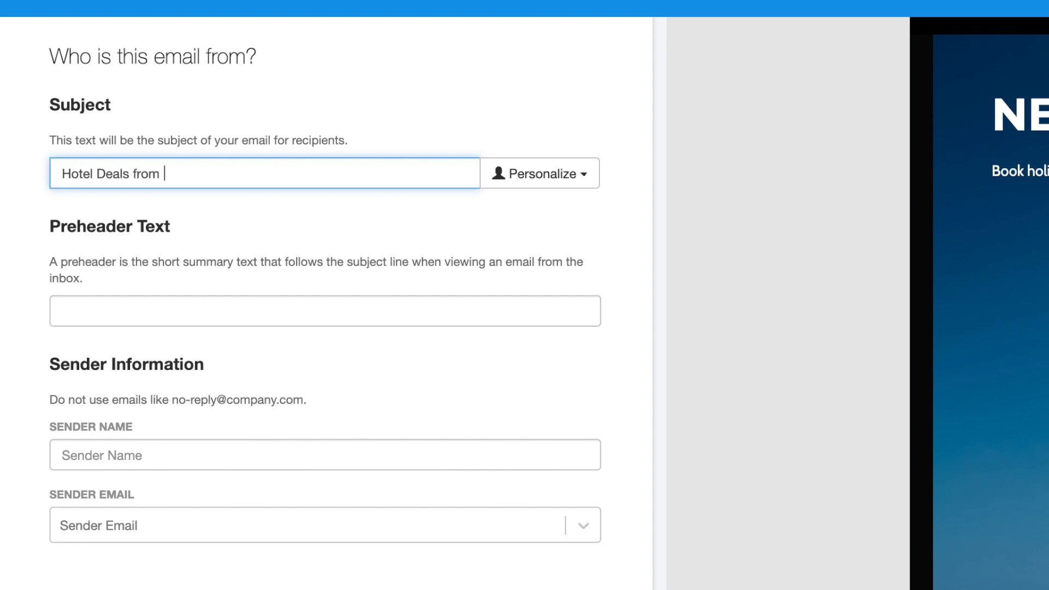
Step: Complete the subject as 'Hotel Deals from $32!', add the hotel preheader text and sender name 'The Booking Line'
text($32)
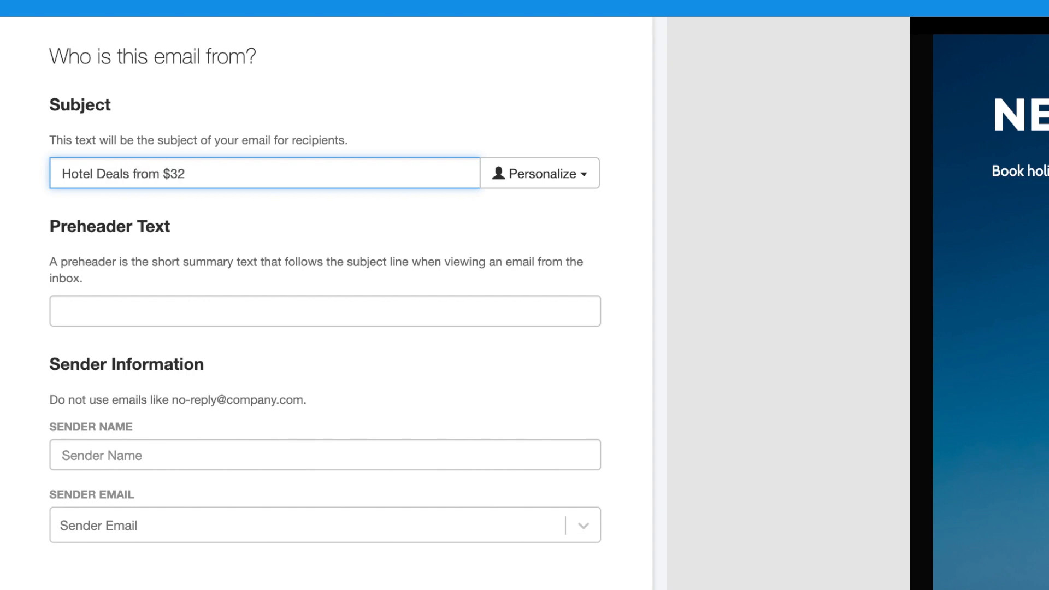
text(See the neighbourhood, amenities and price of each hotel befo)
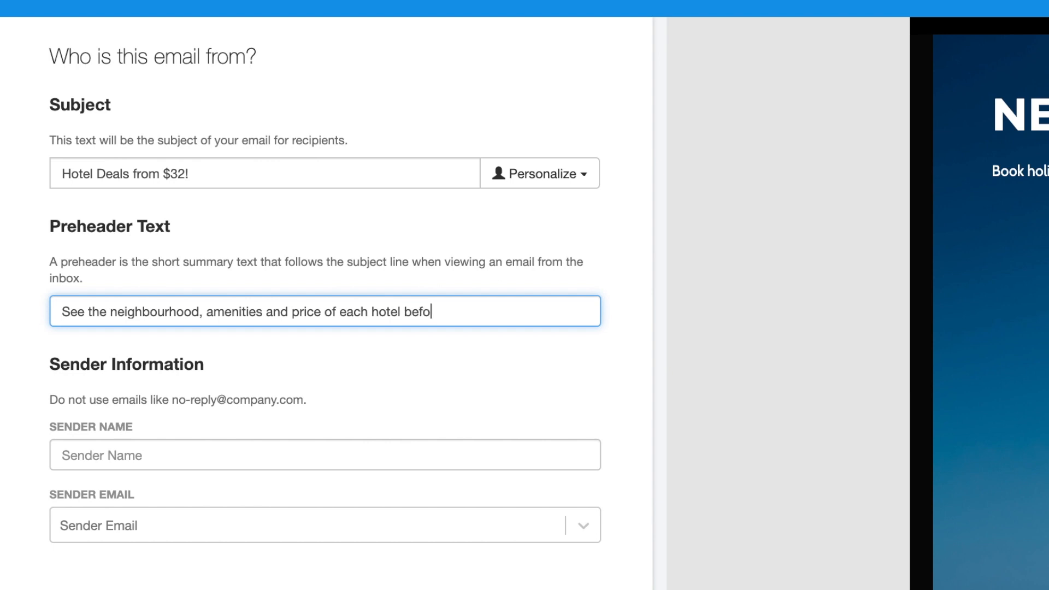
text(re you book.)
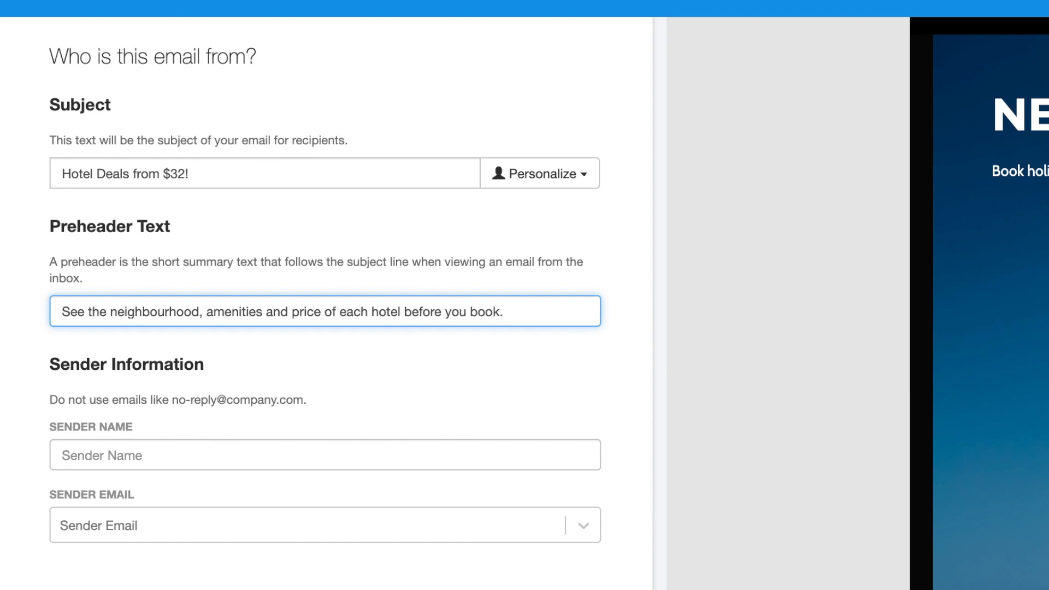
text(The Booking Line)
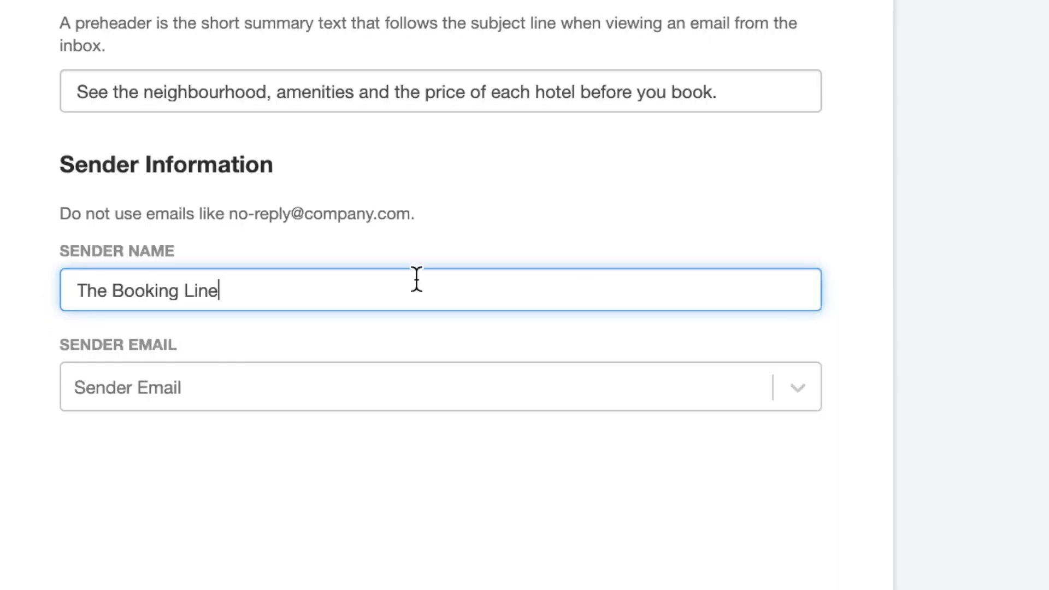
Step: Choose the sender email address for the broadcast from the available addresses
click(440, 387)
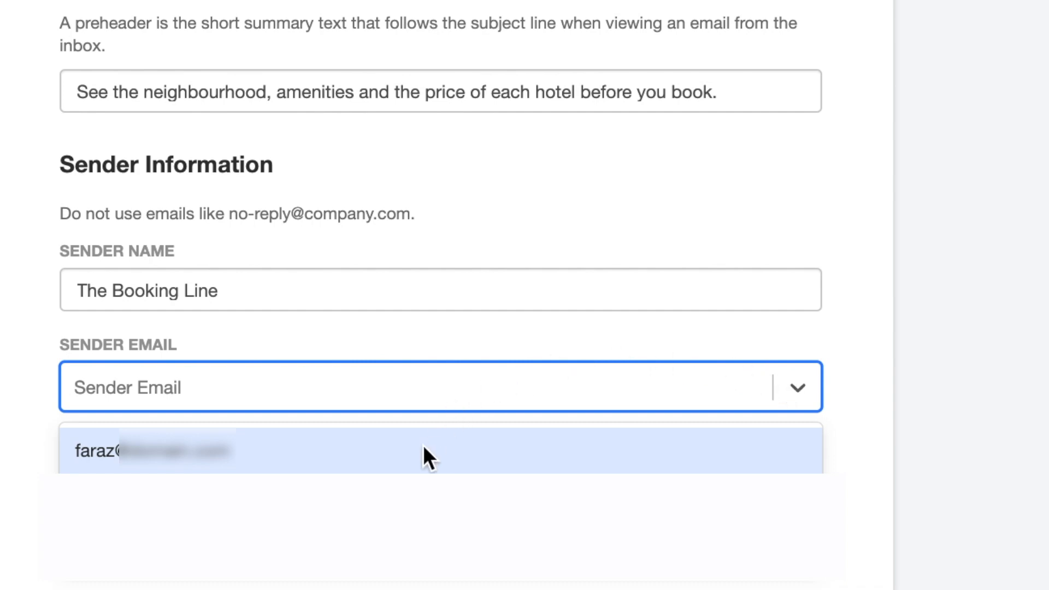
click(155, 449)
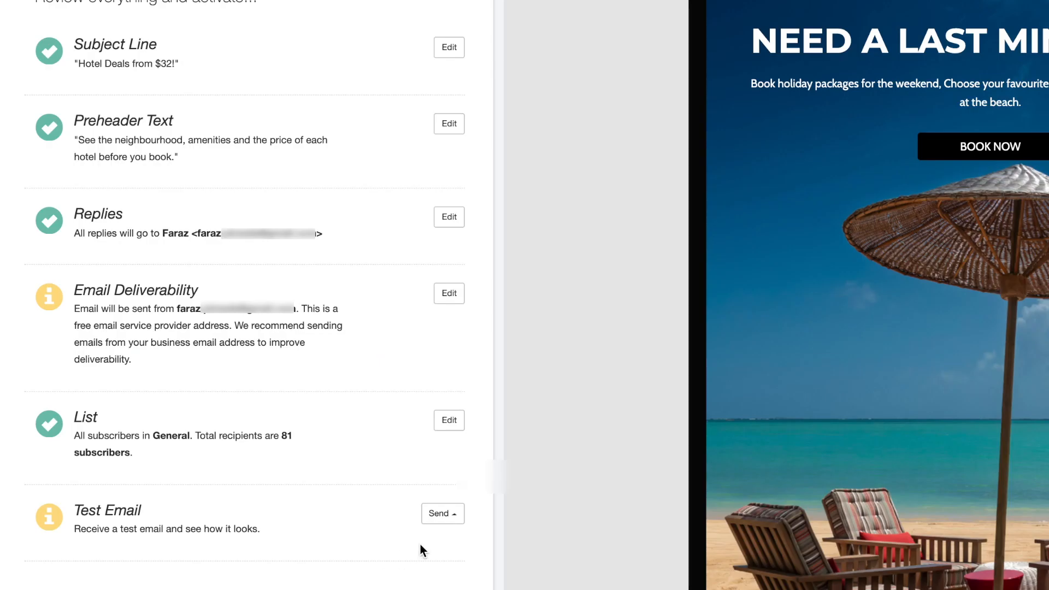
Step: Send a test email of the broadcast to your own address and confirm it was sent
click(439, 514)
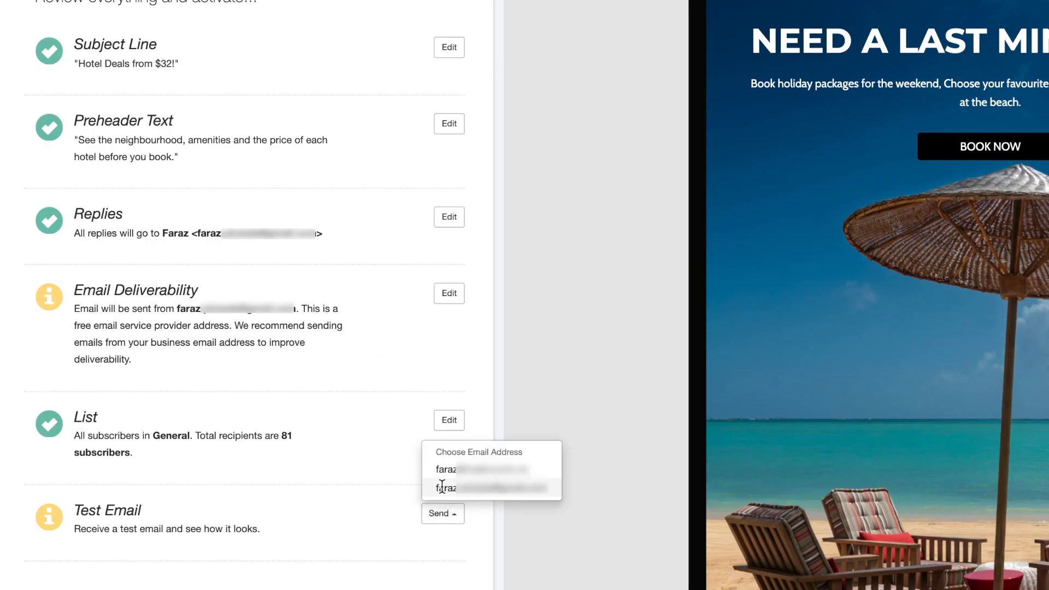
click(445, 488)
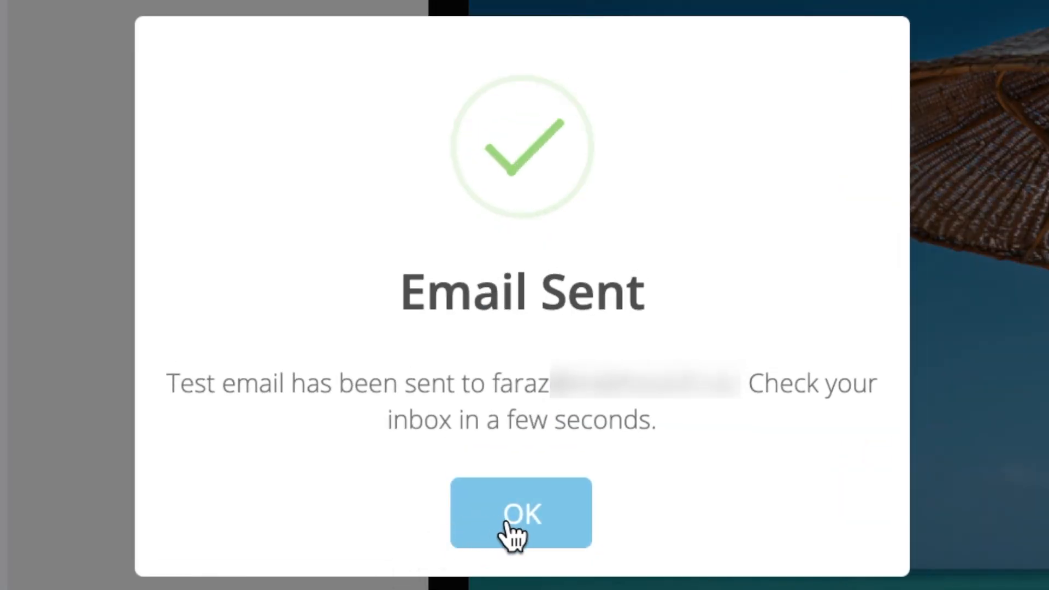
click(520, 514)
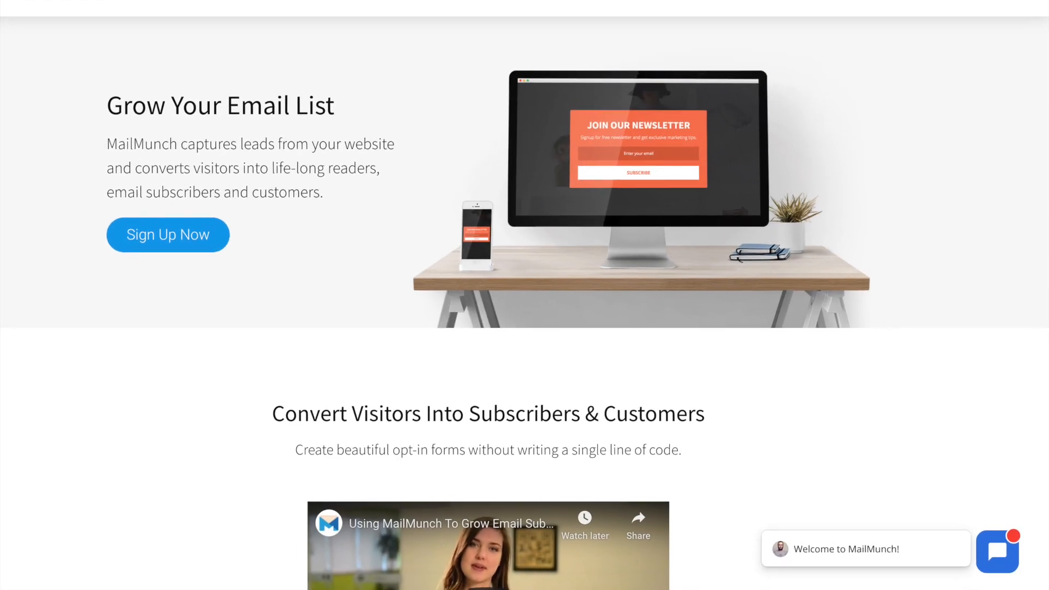
Step: Scroll down the MailMunch page to the opt-in forms section
scroll(down, 3)
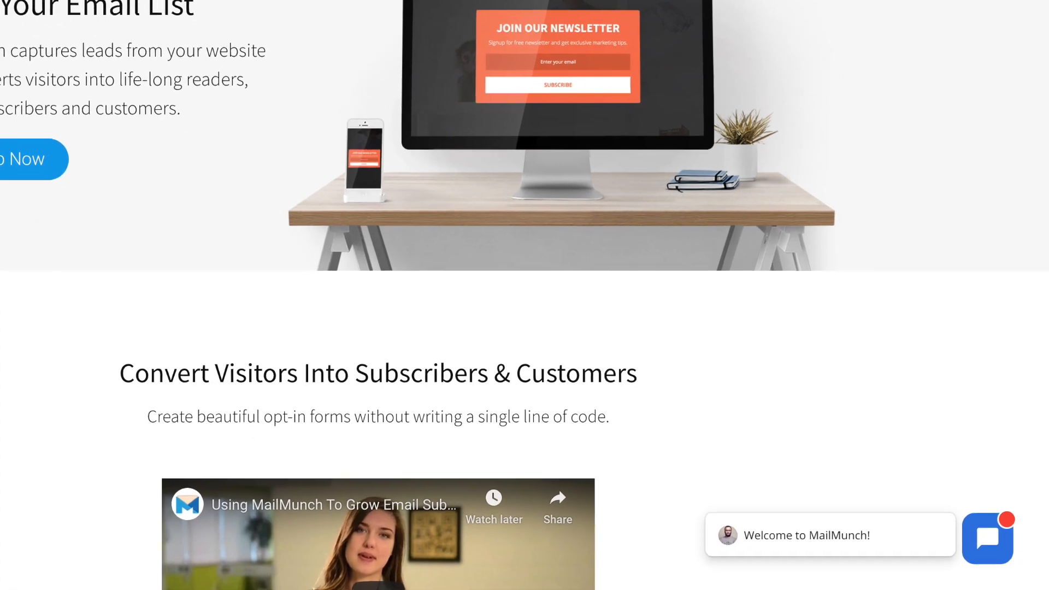
scroll(down, 3)
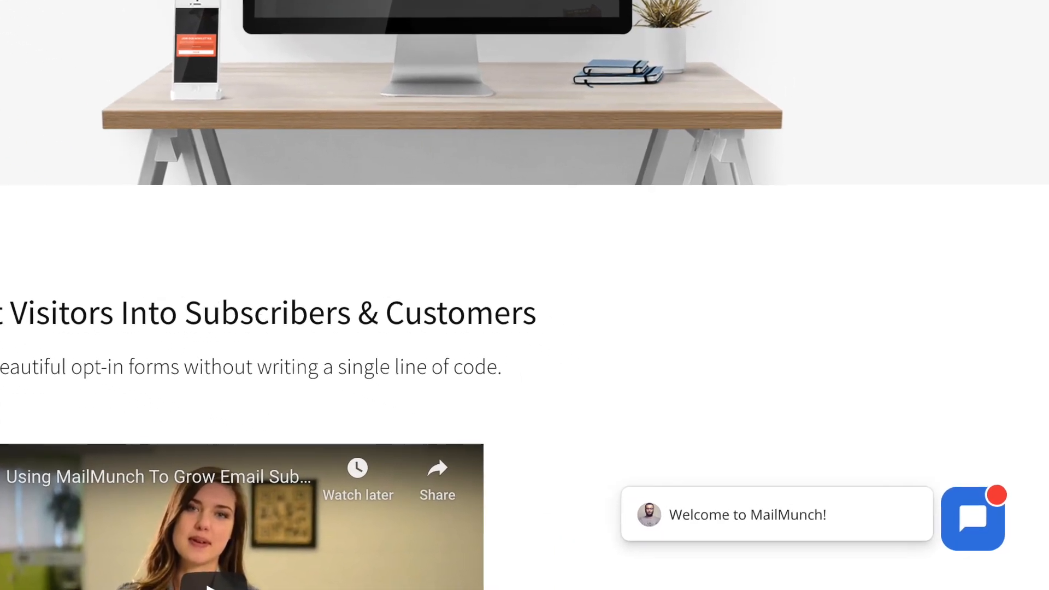